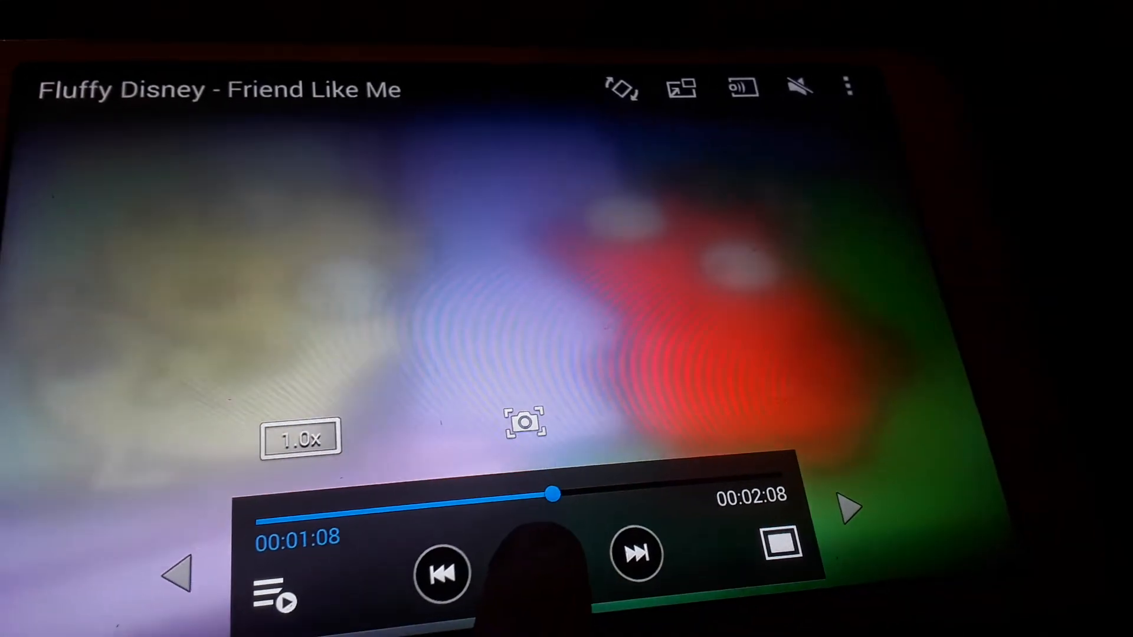
Resume playback of 'Fluffy Disney - Friend Like Me' from about 1:23 of 2:08.
click(534, 564)
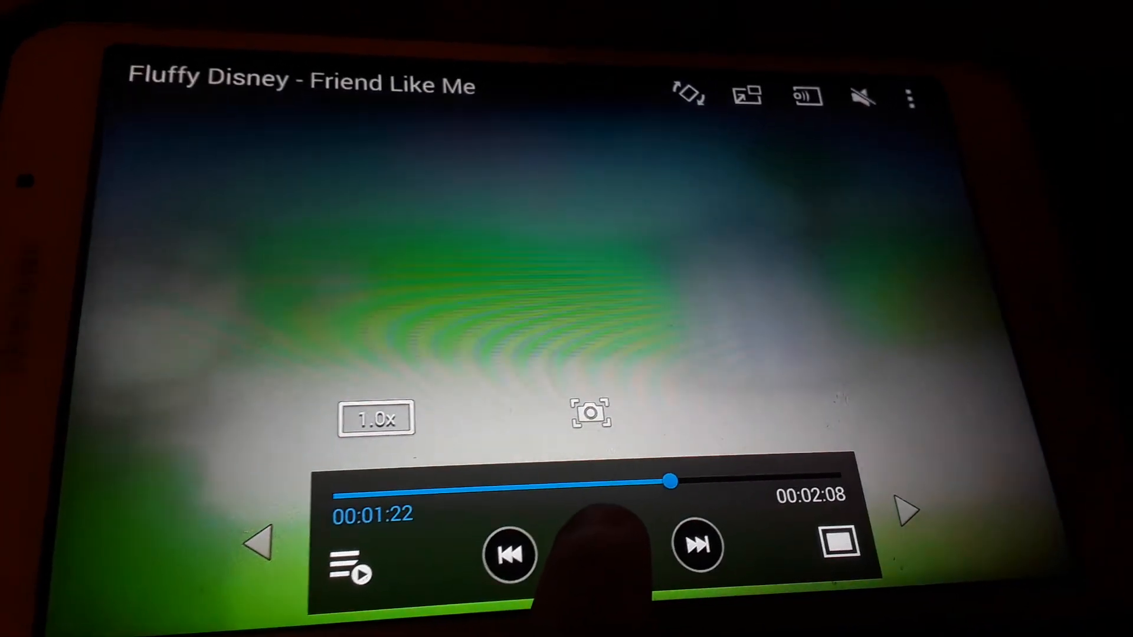
click(588, 546)
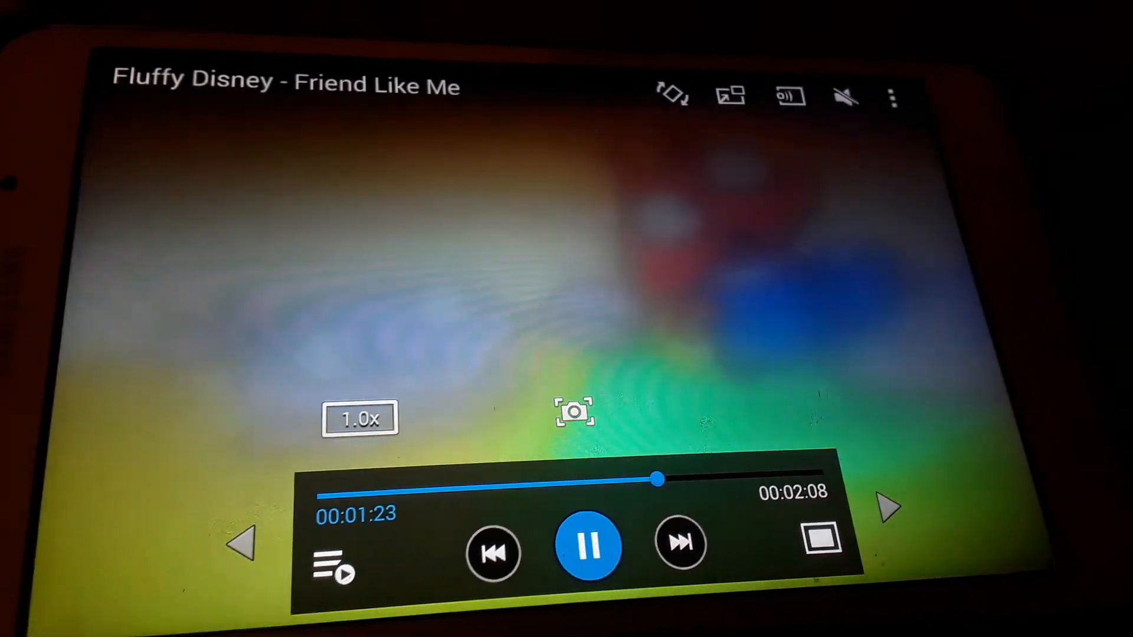